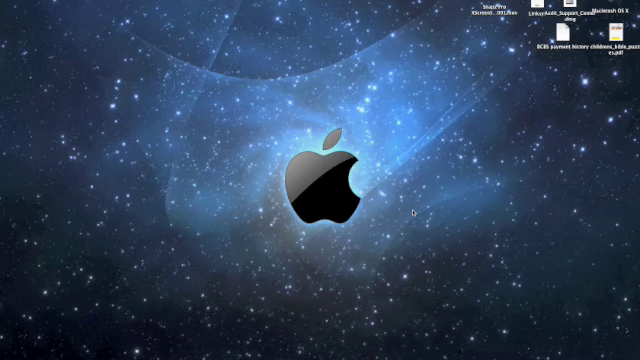
{"action": "mouse_move", "coordinate": [240, 130]}
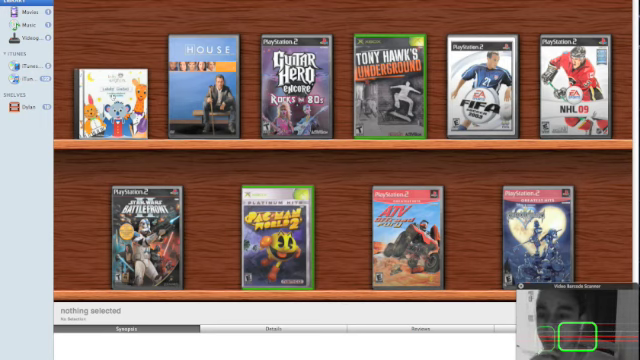
Browse the details of House, Guitar Hero Encore, Tony Hawk's Underground and FIFA Soccer 2003 on the shelf
{"action": "left_click", "coordinate": [116, 84]}
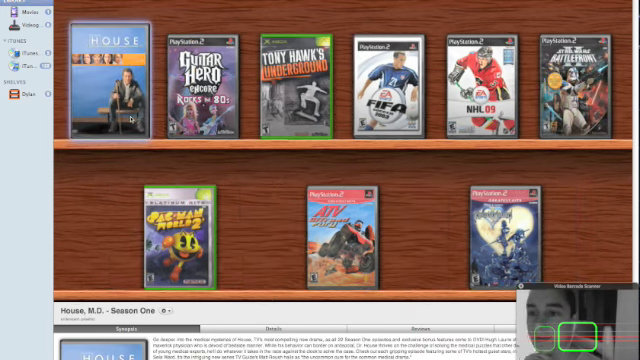
{"action": "left_click", "coordinate": [196, 78]}
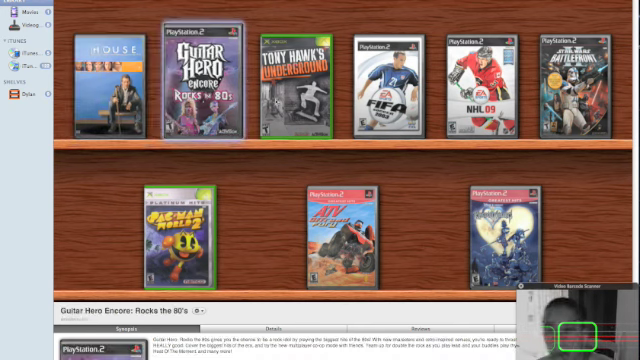
{"action": "left_click", "coordinate": [300, 70]}
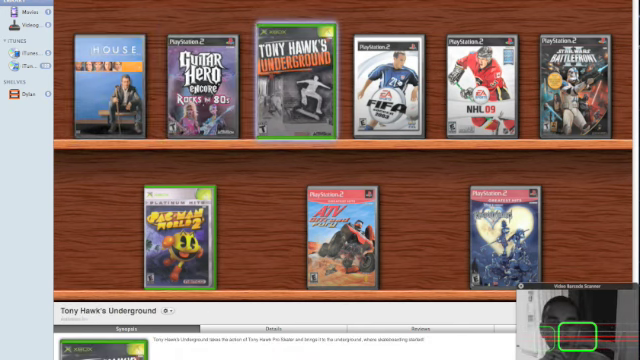
{"action": "left_click", "coordinate": [386, 80]}
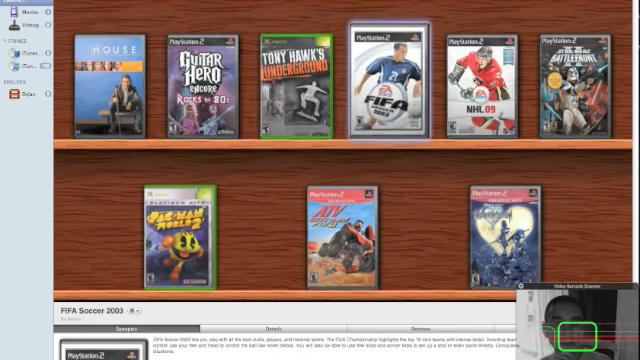
{"action": "left_click", "coordinate": [488, 70]}
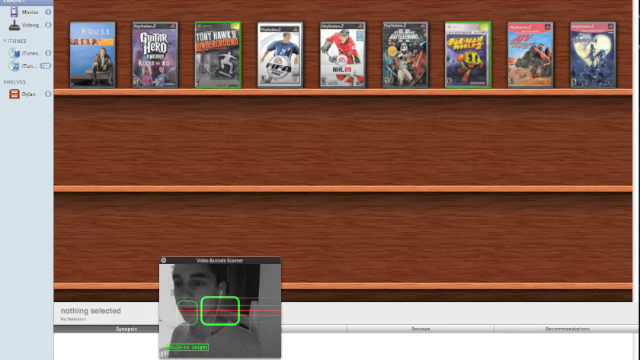
Add the scanned video games, including NBA Street, to the library shelf via the webcam scanner
{"action": "left_click", "coordinate": [20, 44]}
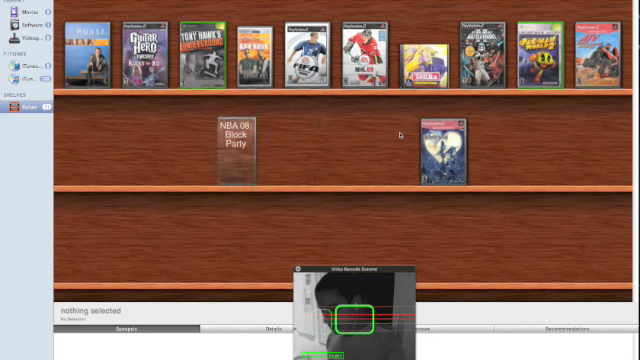
{"action": "left_click", "coordinate": [236, 140]}
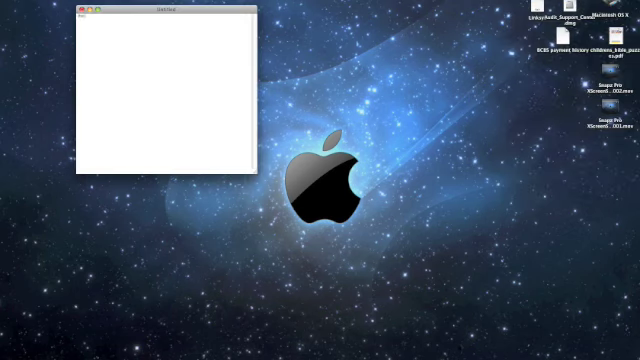
Note the channel name 'MacHelp3r' in TextEdit, then close the note without saving
{"action": "type", "text": "text"}
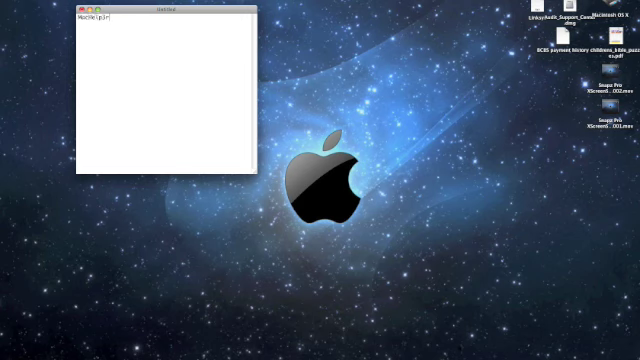
{"action": "type", "text": "MacHelp3r"}
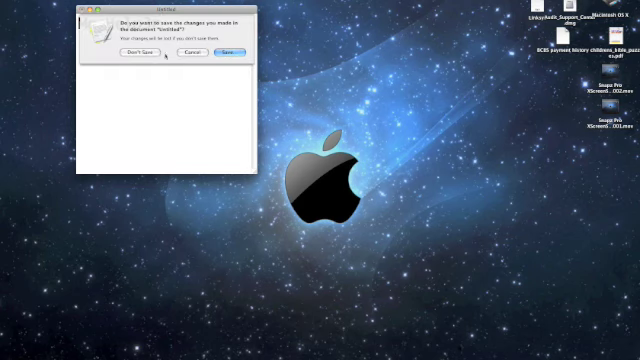
{"action": "left_click", "coordinate": [140, 52]}
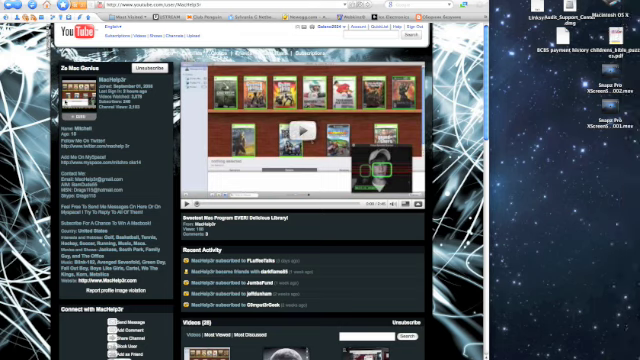
Scroll down the MacHelp3r channel page to its recent activity and uploaded videos
{"action": "scroll", "scroll_direction": "down", "scroll_amount": 3}
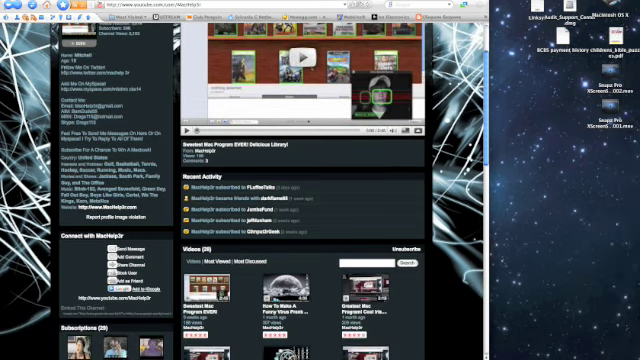